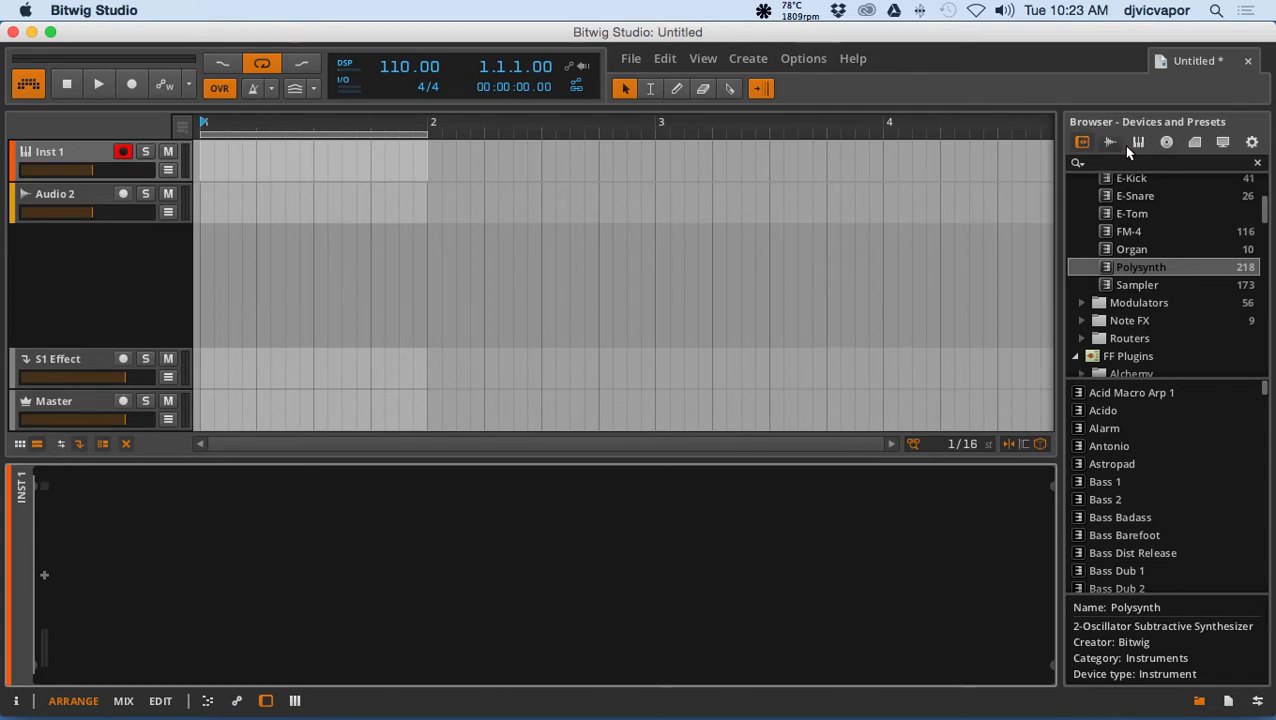
pyautogui.moveTo(1088, 197)
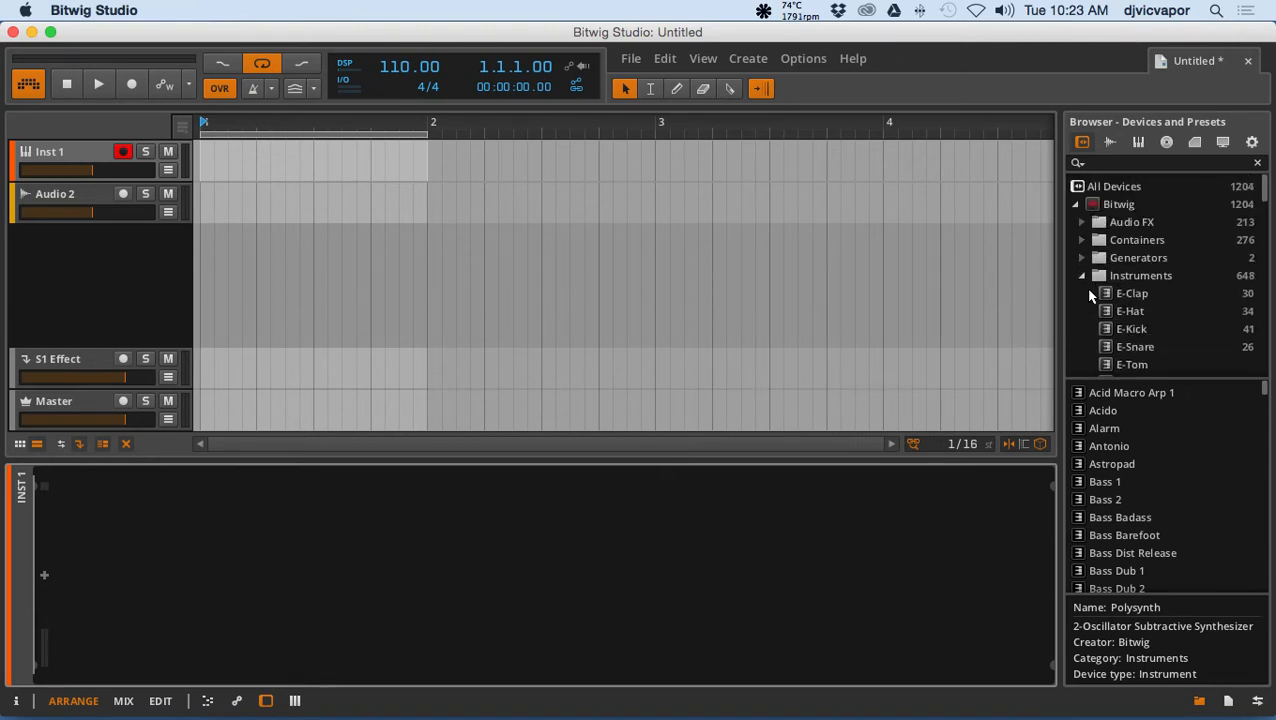
# Step: Add Polysynth from Bitwig > Instruments to the Inst 1 track
pyautogui.scroll(-3)
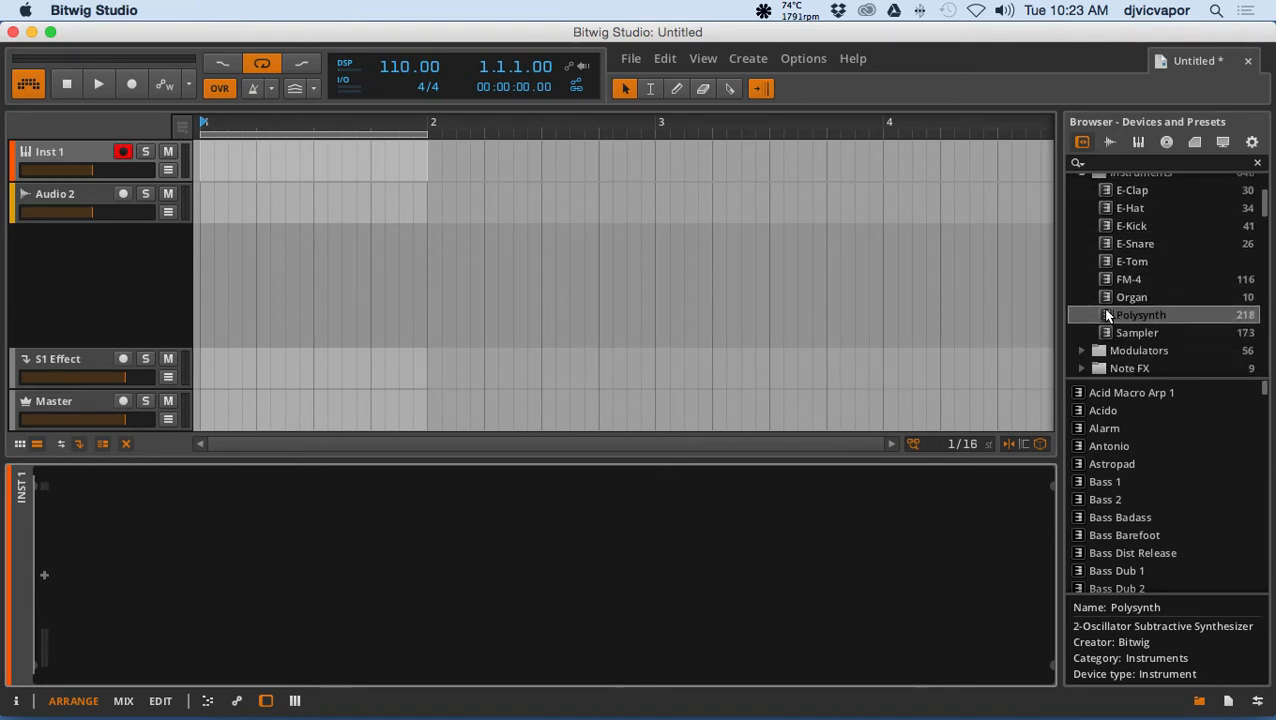
pyautogui.doubleClick(1130, 314)
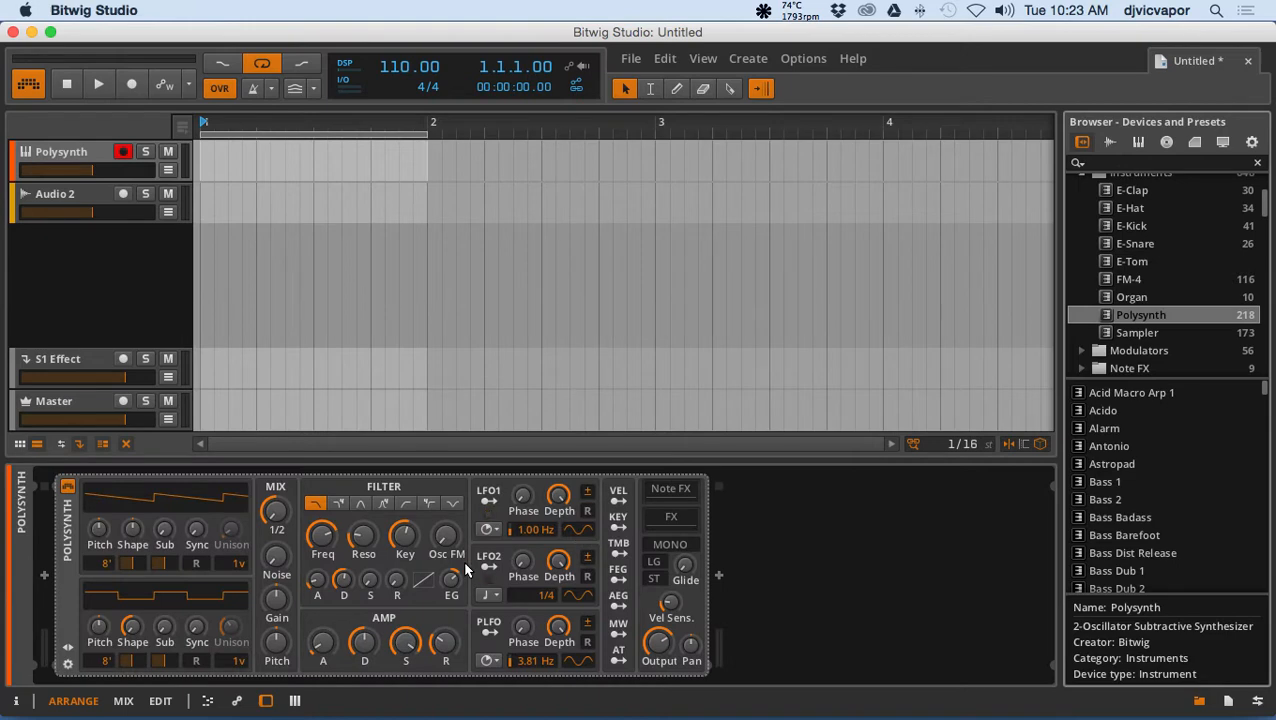
pyautogui.moveTo(385, 564)
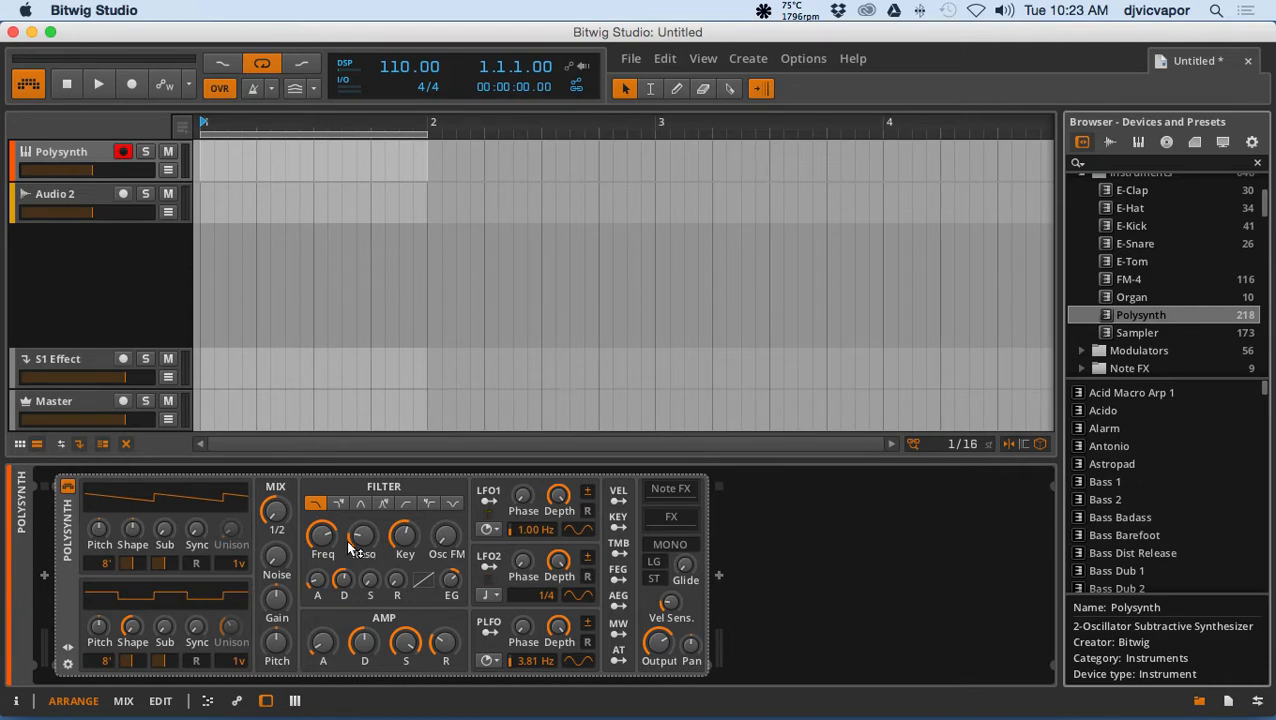
pyautogui.moveTo(340, 545)
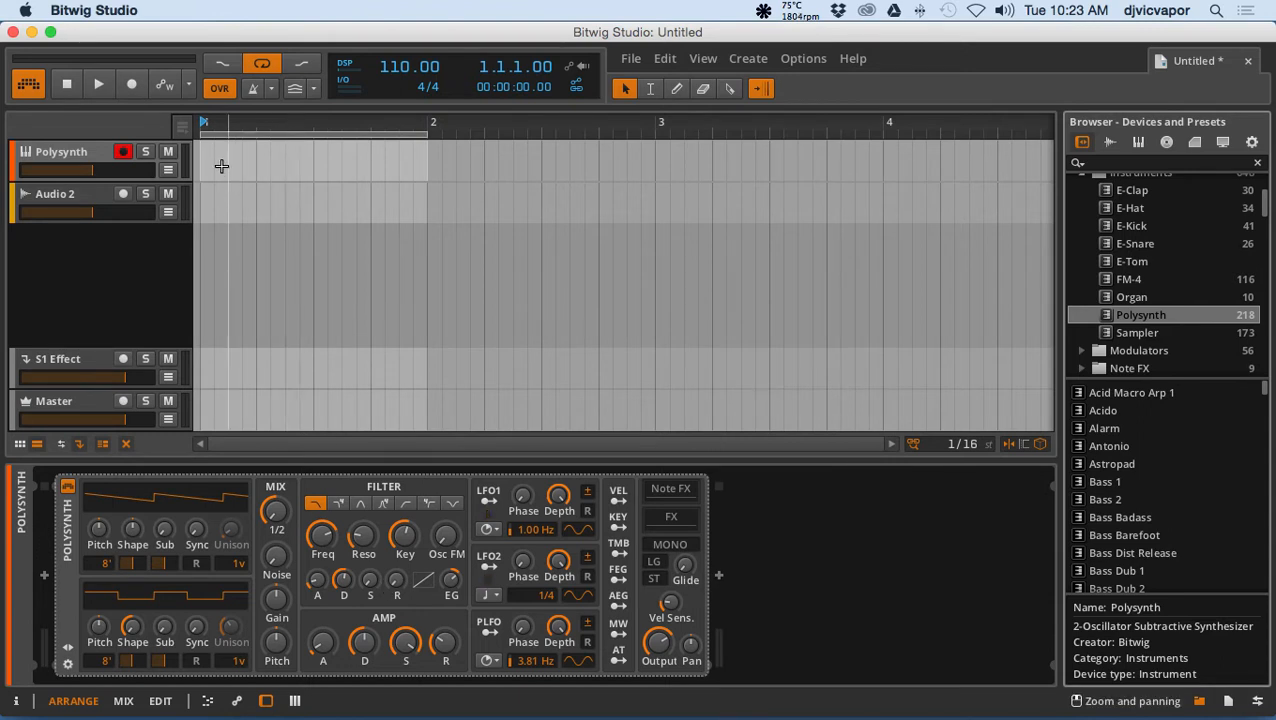
# Step: Draw a one-bar clip at bar 1 of the Polysynth lane, then play and stop it
pyautogui.moveTo(205, 160); pyautogui.dragTo(425, 160)
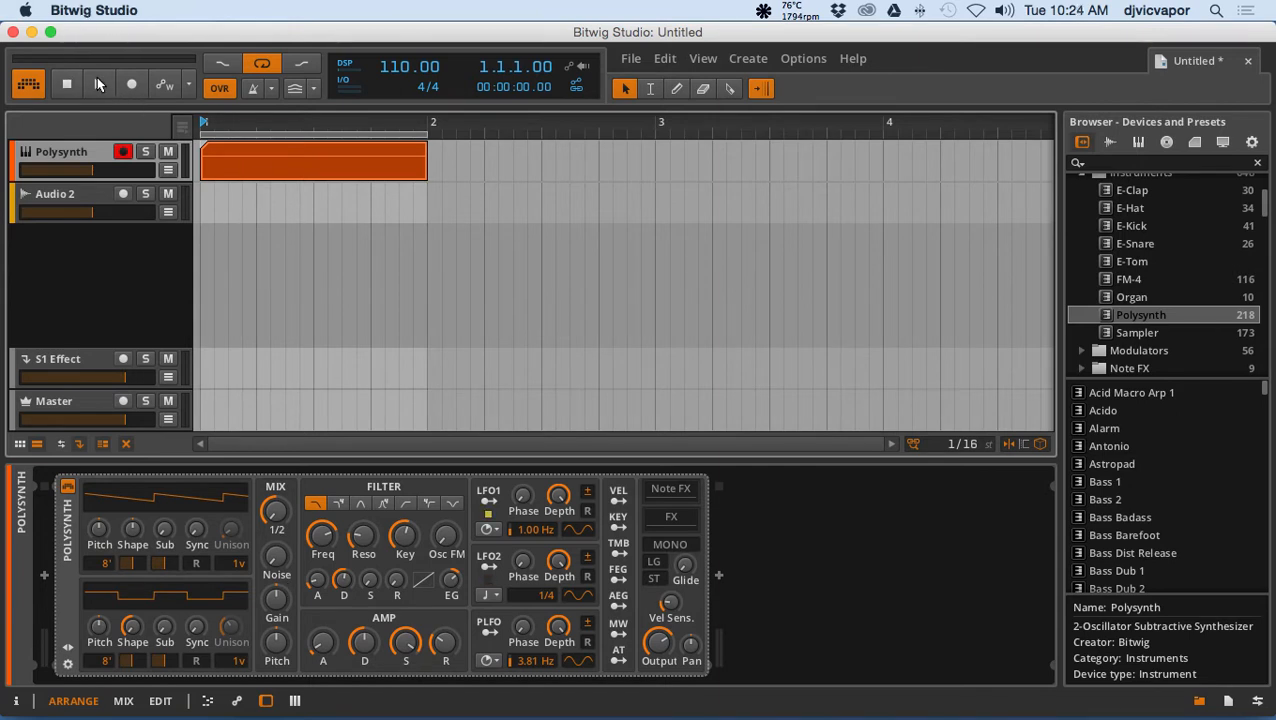
pyautogui.click(97, 82)
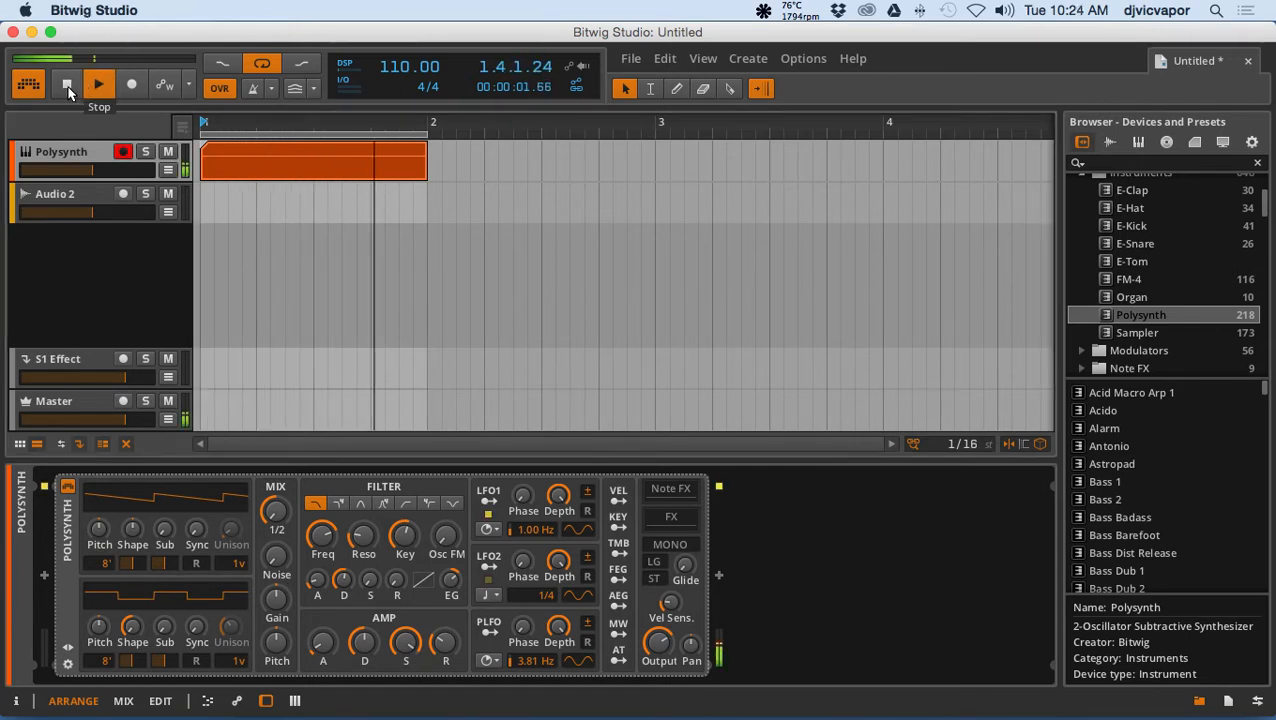
pyautogui.click(64, 84)
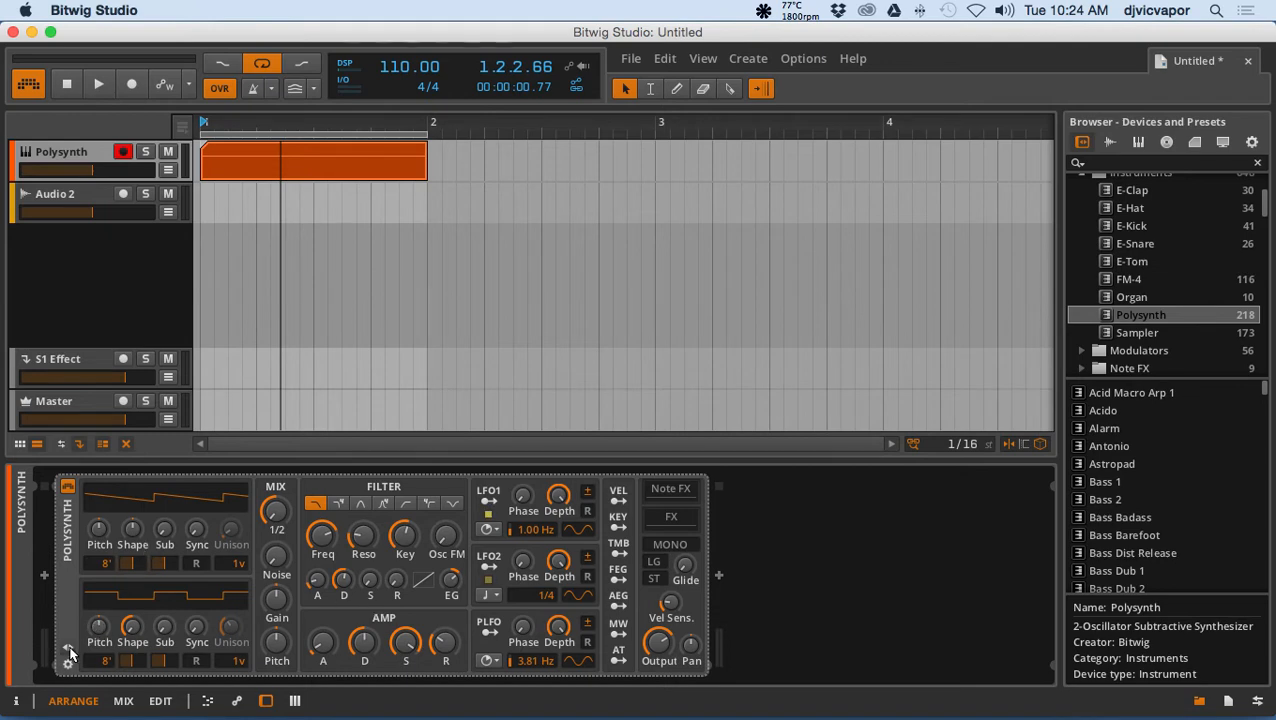
pyautogui.moveTo(63, 654)
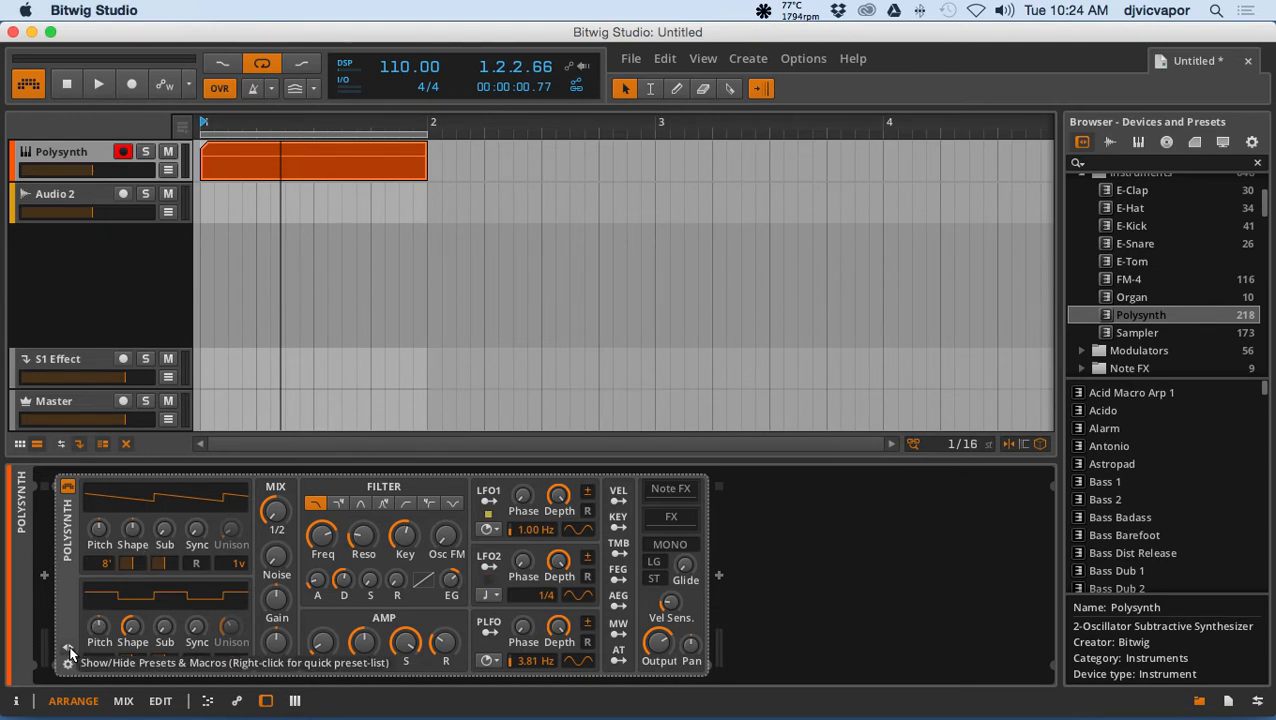
# Step: Show Polysynth's Presets & Macros panel and scroll through the preset list
pyautogui.click(65, 665)
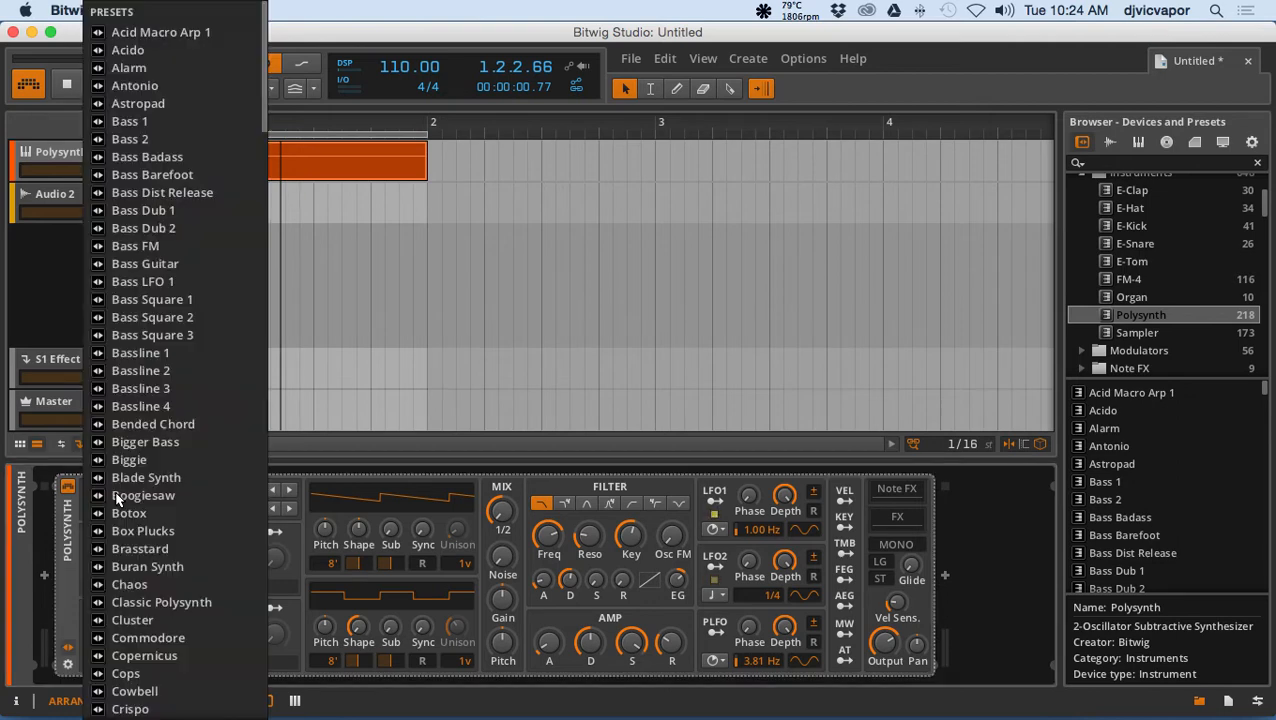
pyautogui.moveTo(155, 406)
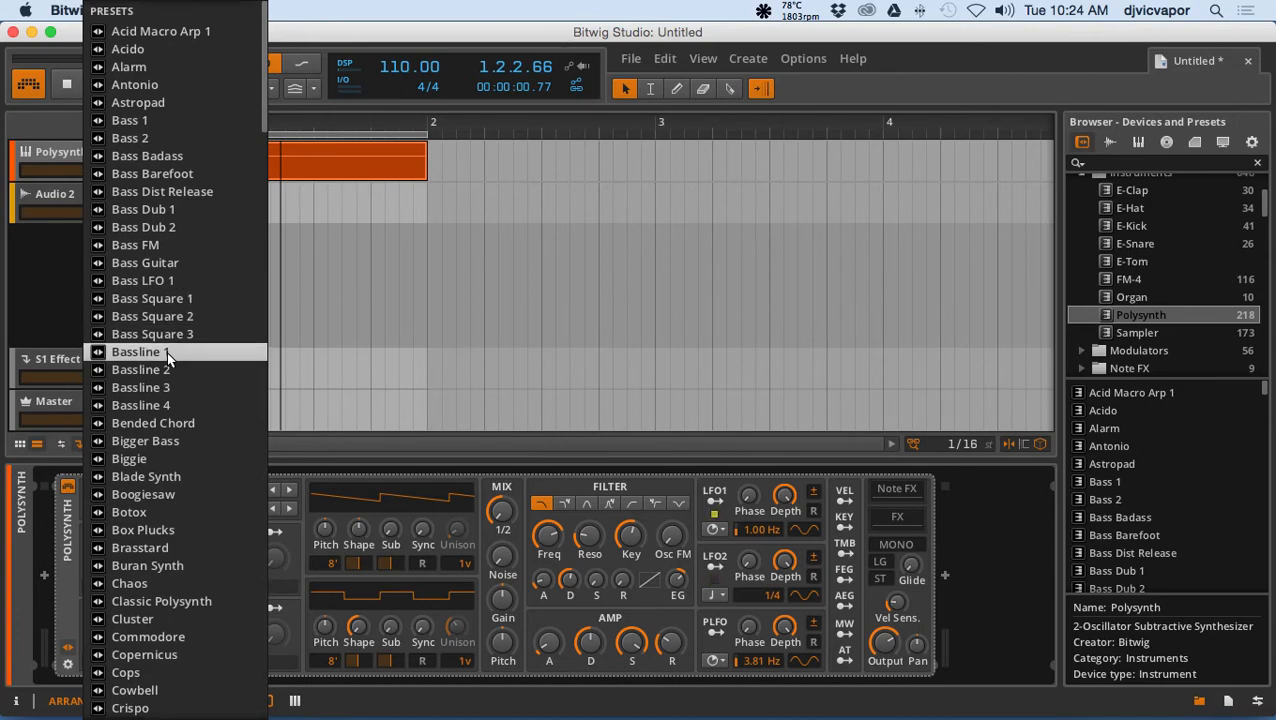
pyautogui.scroll(-3)
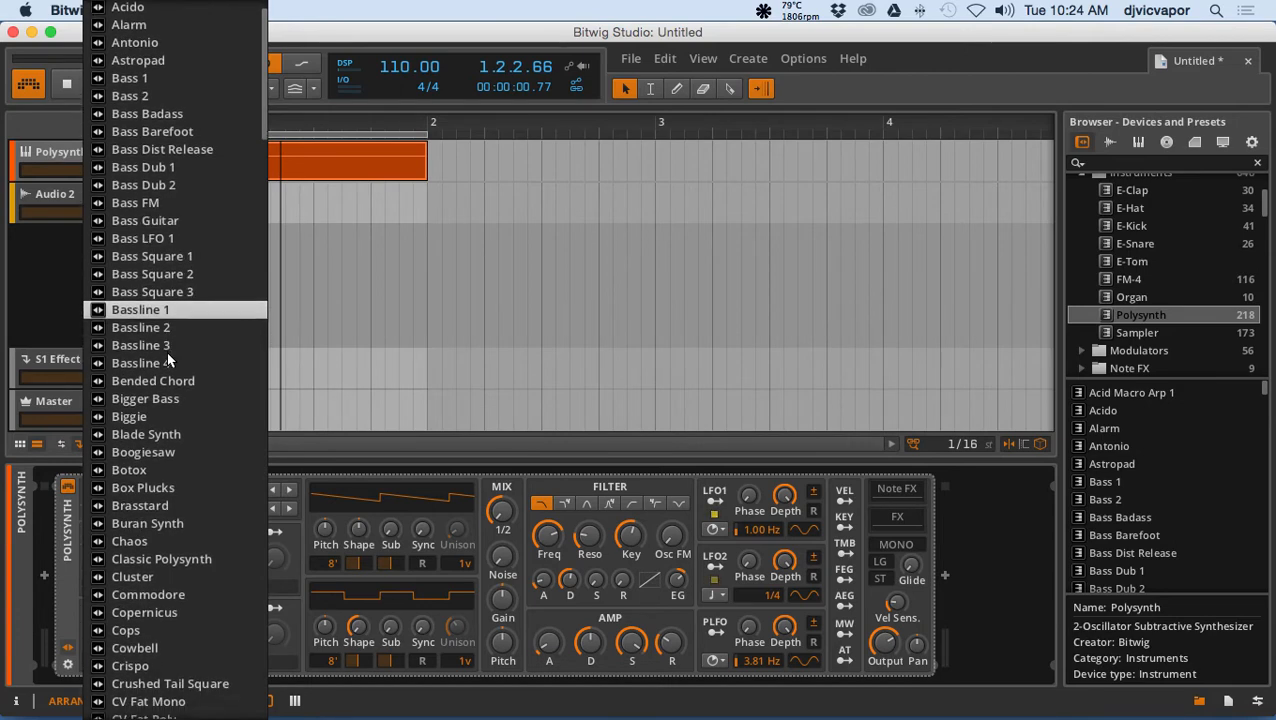
pyautogui.scroll(-3)
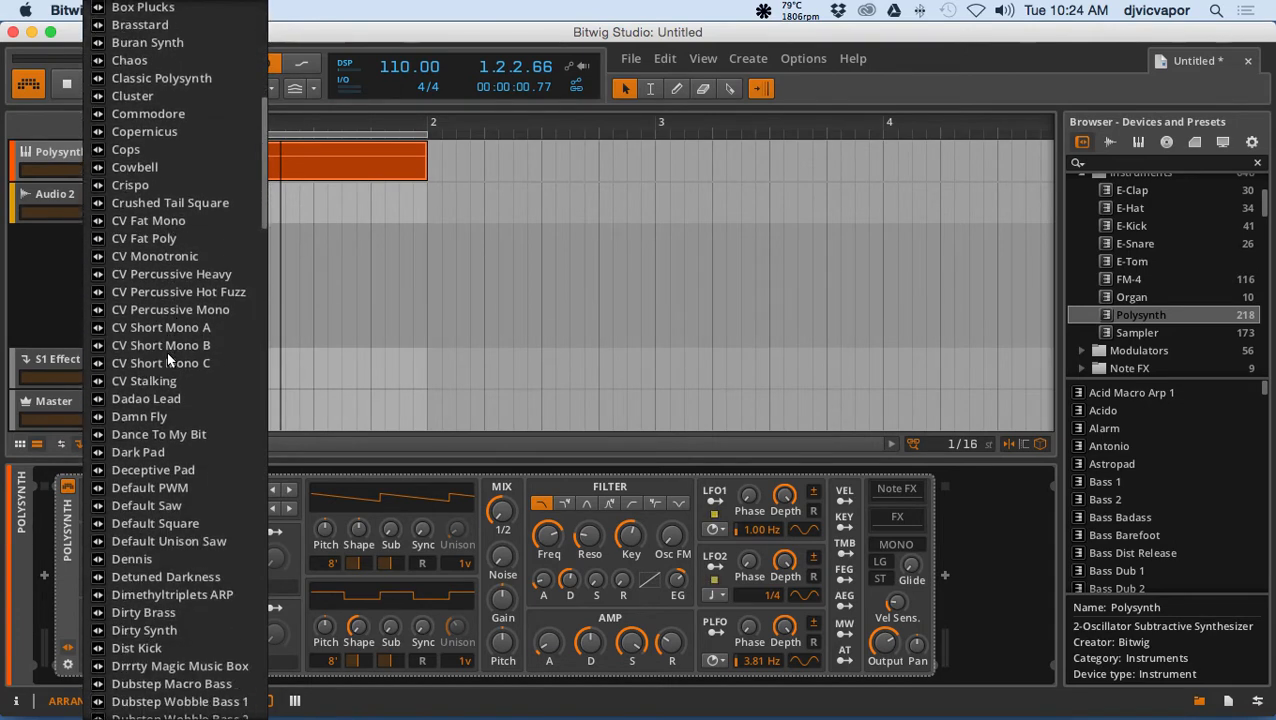
pyautogui.scroll(-3)
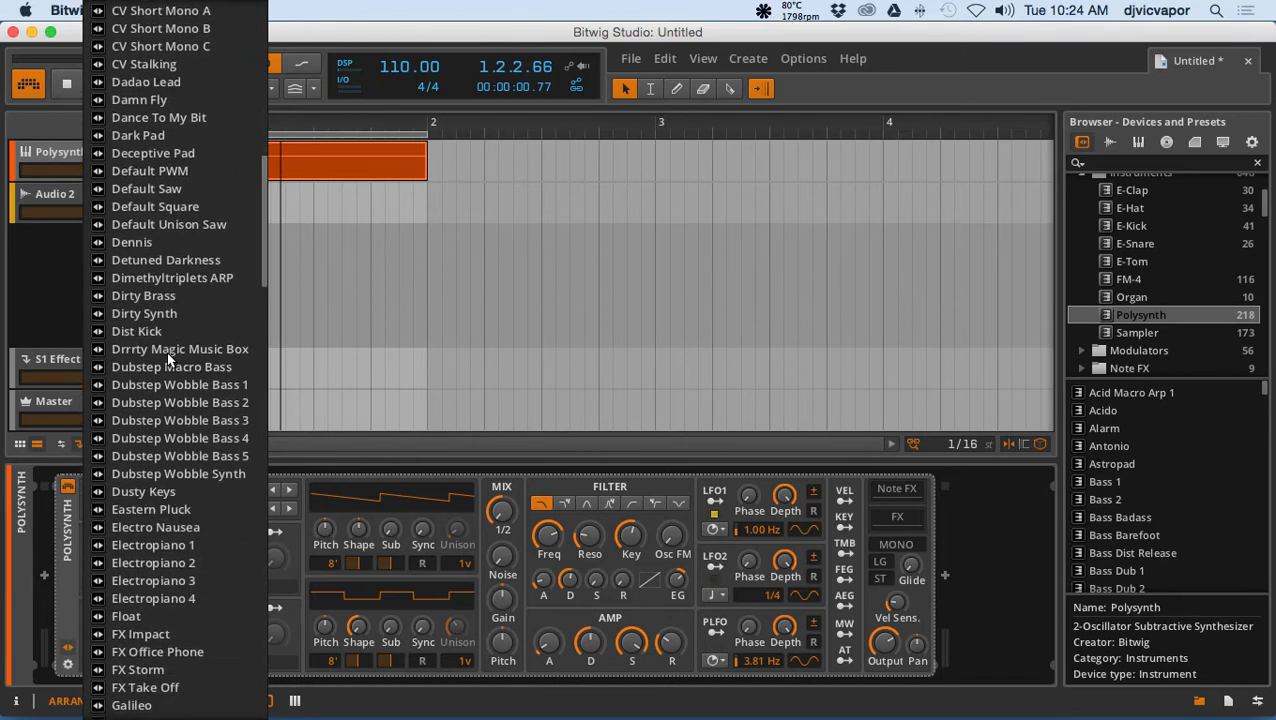
pyautogui.scroll(-3)
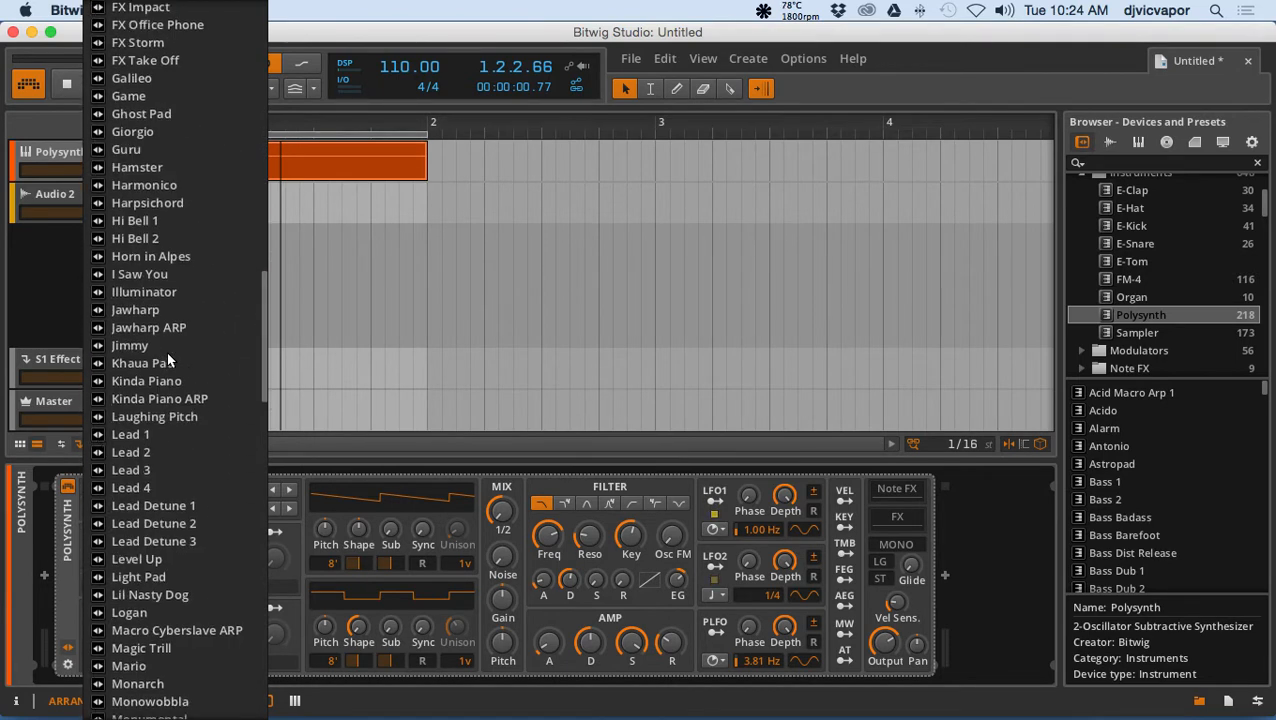
pyautogui.scroll(-3)
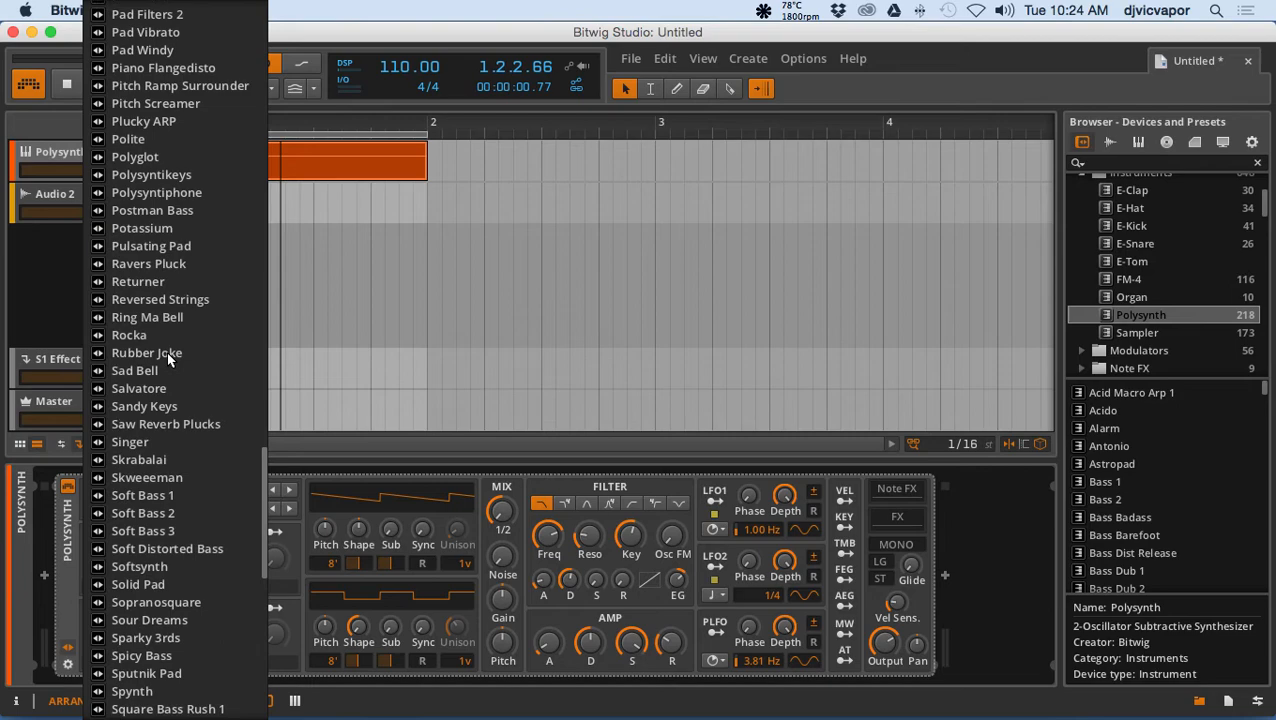
pyautogui.scroll(-3)
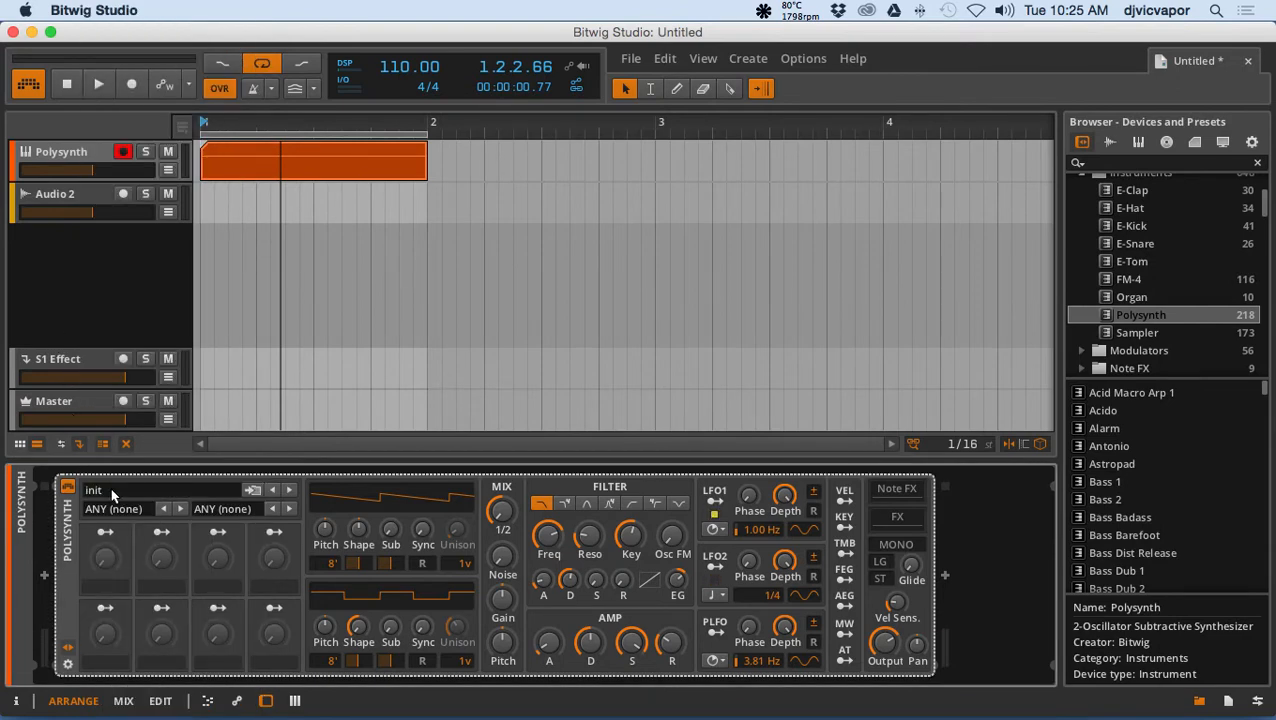
pyautogui.moveTo(115, 521)
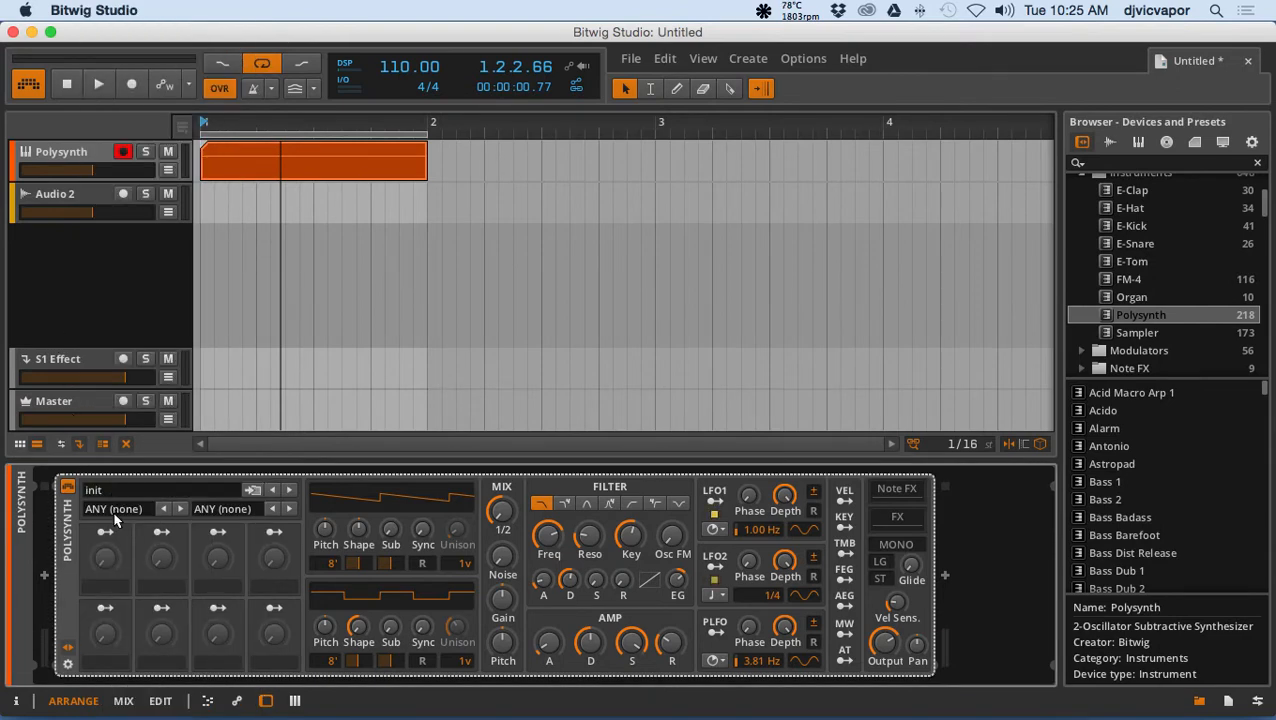
# Step: Choose Default from the Polysynth header's Preset Category list
pyautogui.click(116, 508)
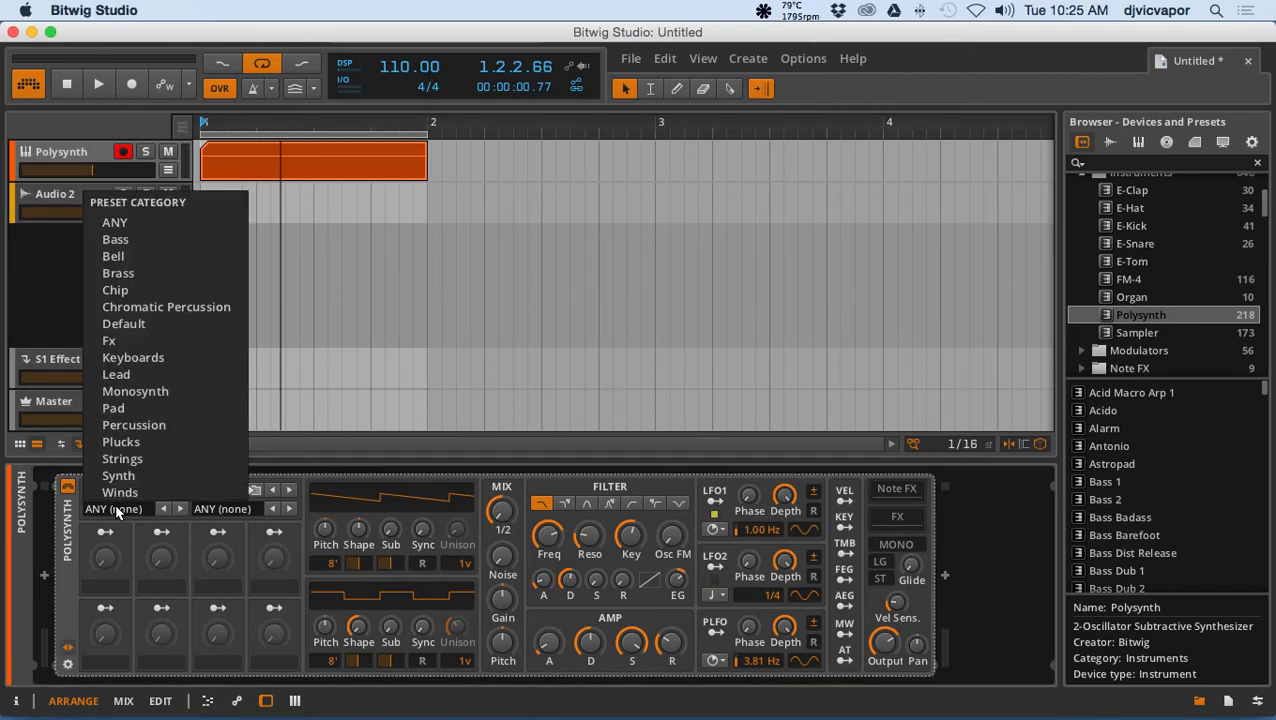
pyautogui.click(118, 509)
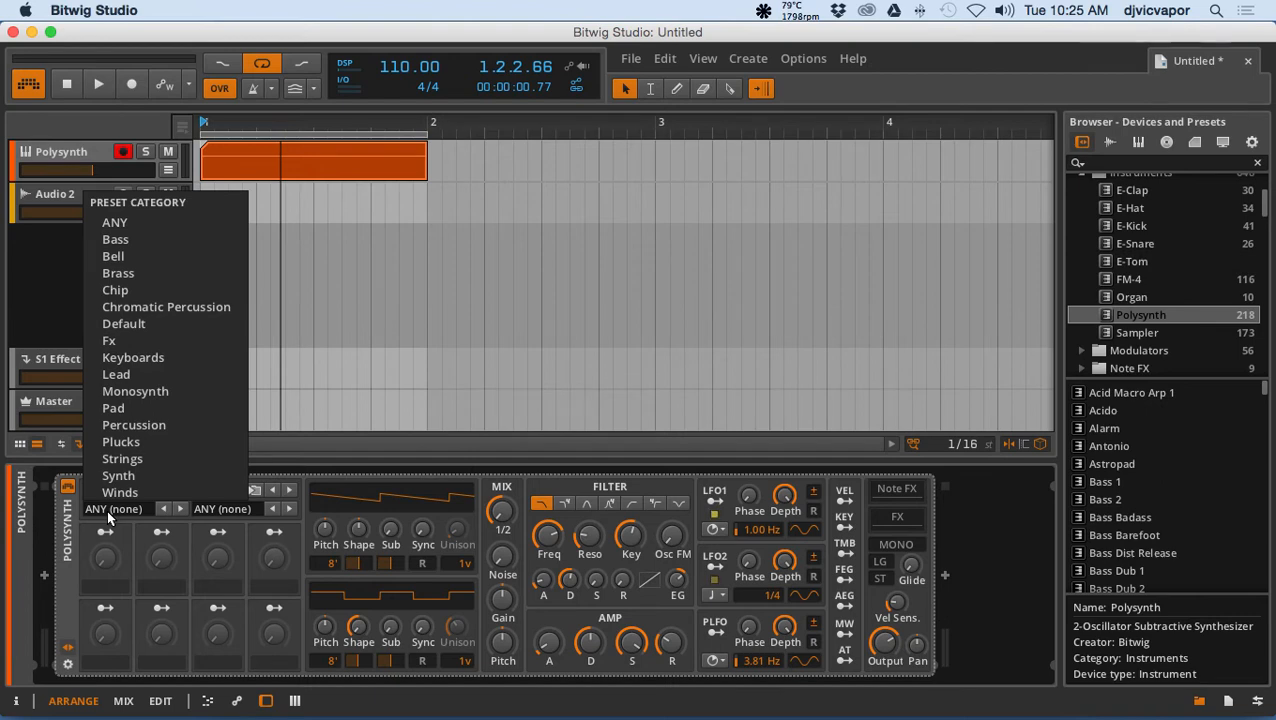
pyautogui.moveTo(123, 323)
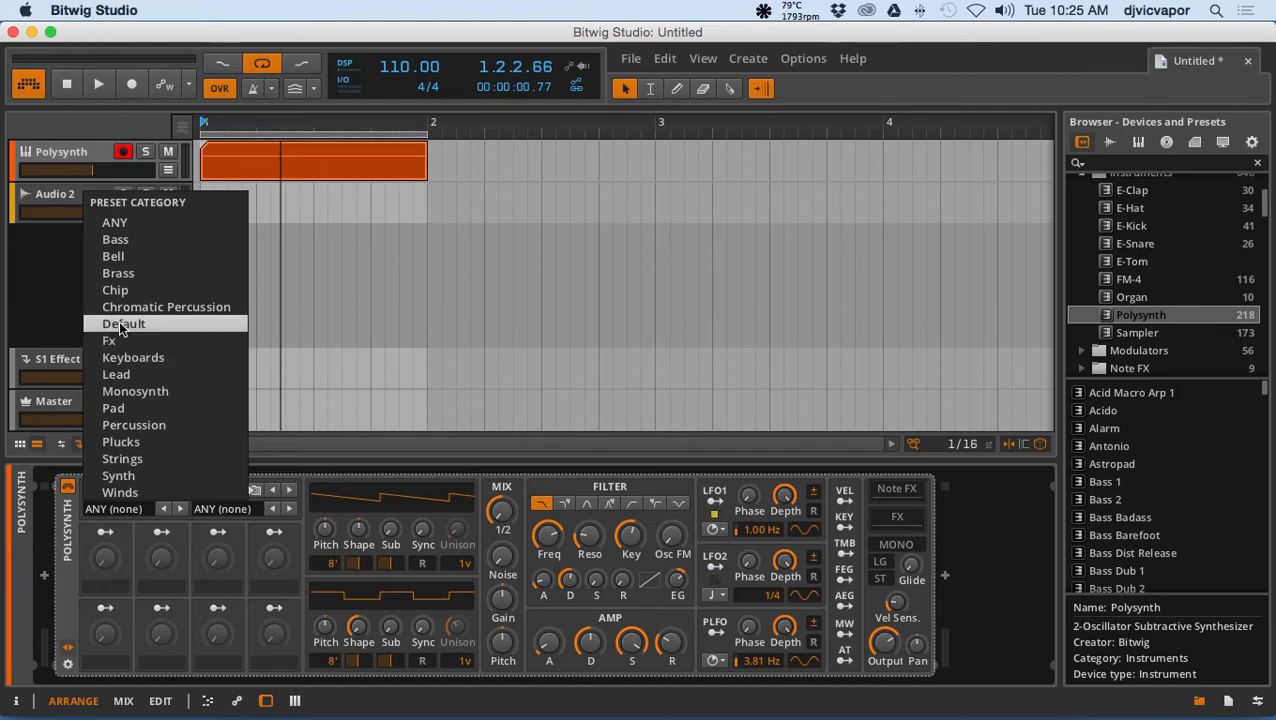
pyautogui.click(123, 323)
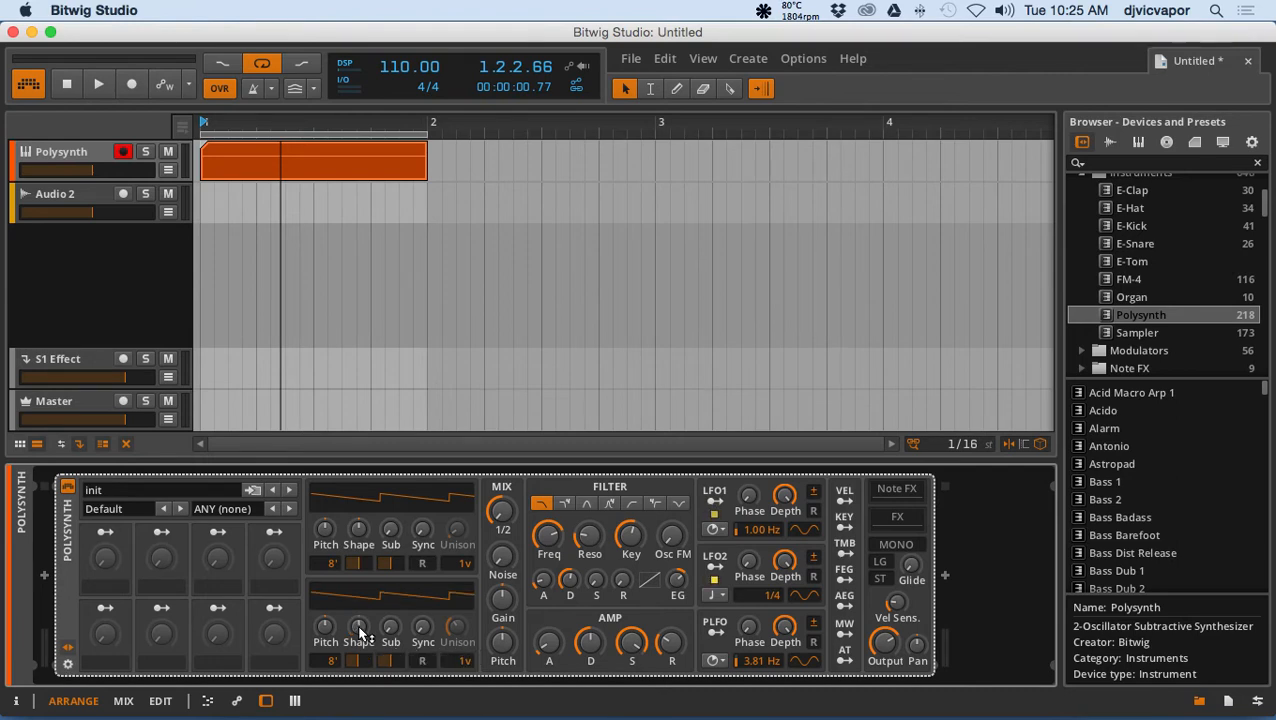
pyautogui.moveTo(370, 634)
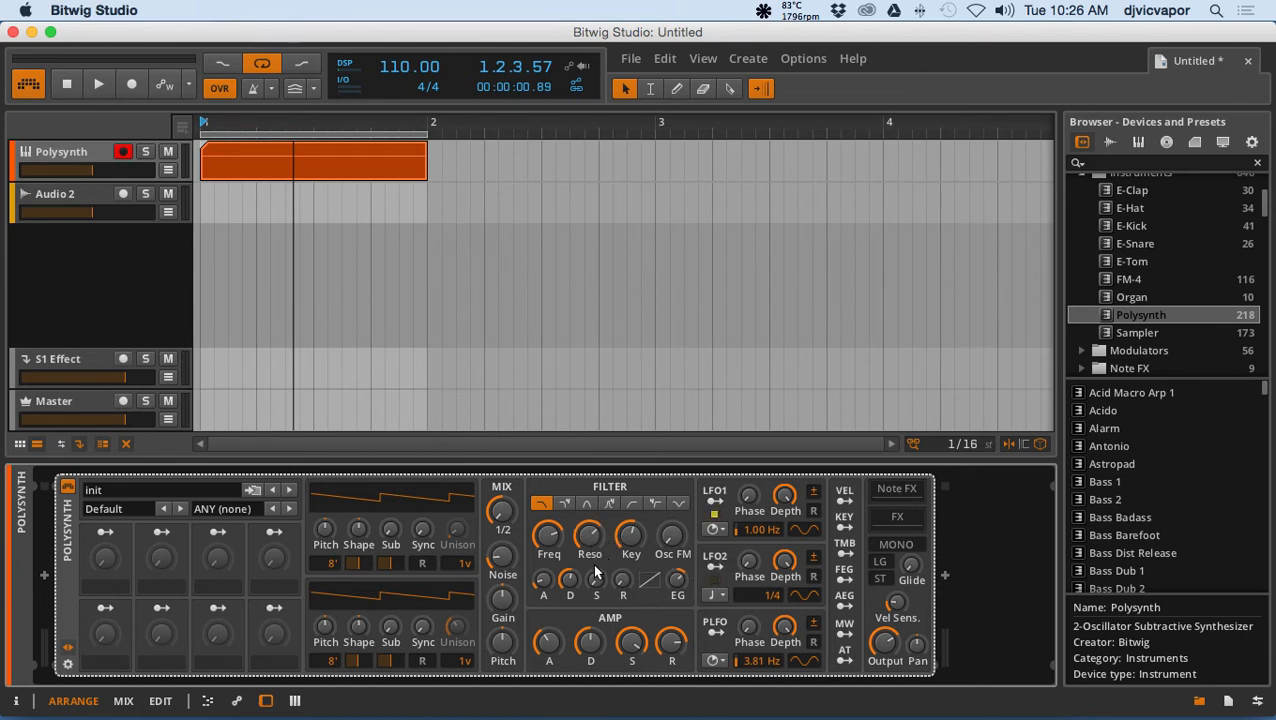
pyautogui.moveTo(97, 108)
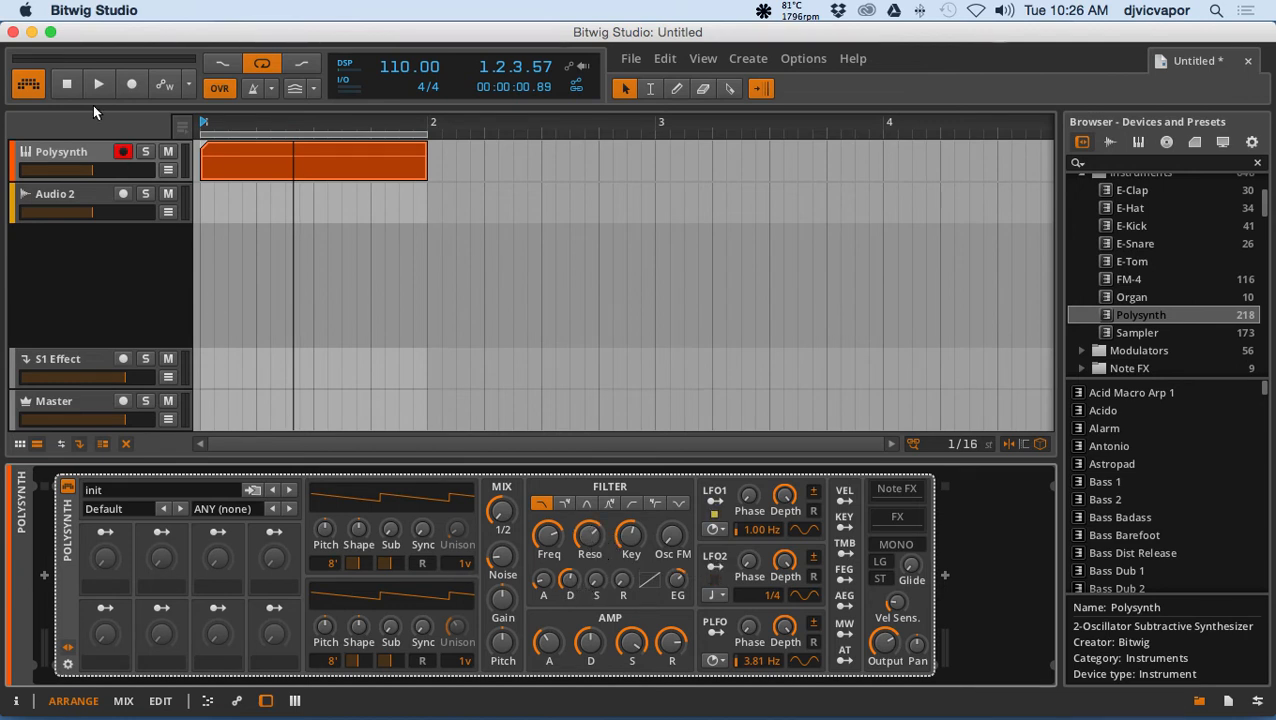
# Step: Play the looping Polysynth clip, listen to it, then stop the transport
pyautogui.click(98, 83)
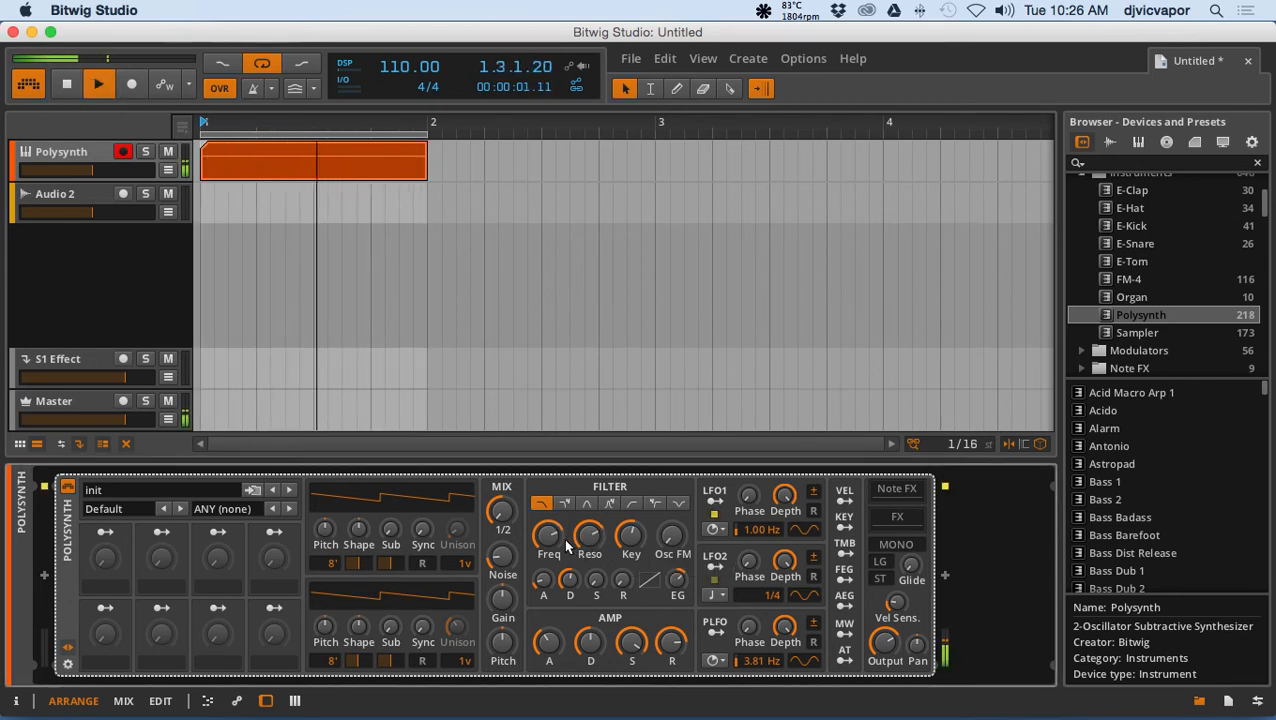
pyautogui.moveTo(548, 535); pyautogui.dragTo(548, 540)
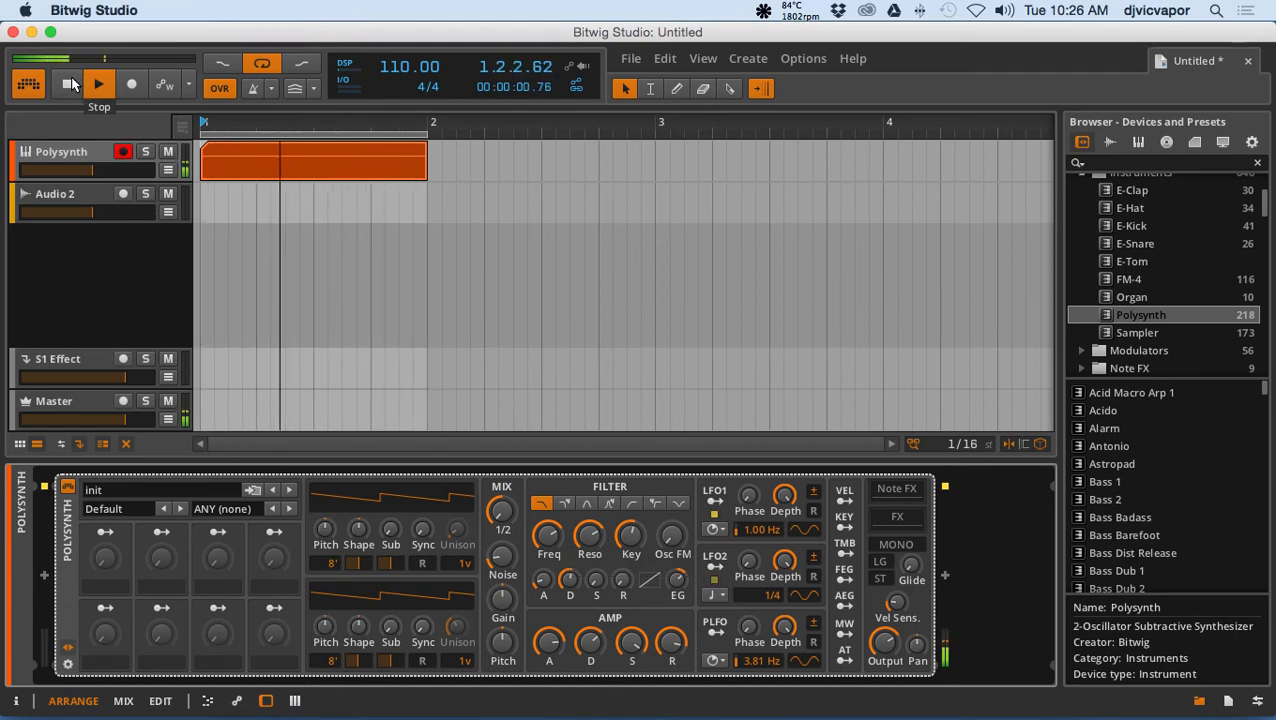
pyautogui.click(98, 84)
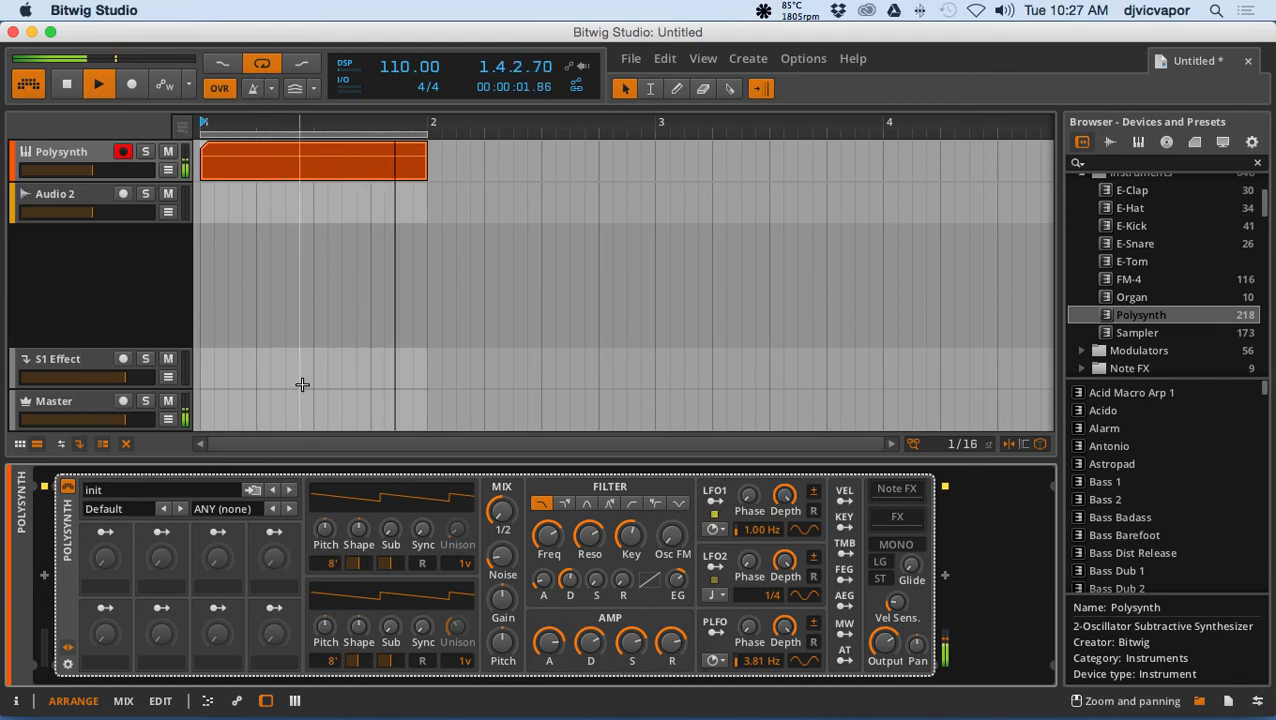
pyautogui.click(66, 85)
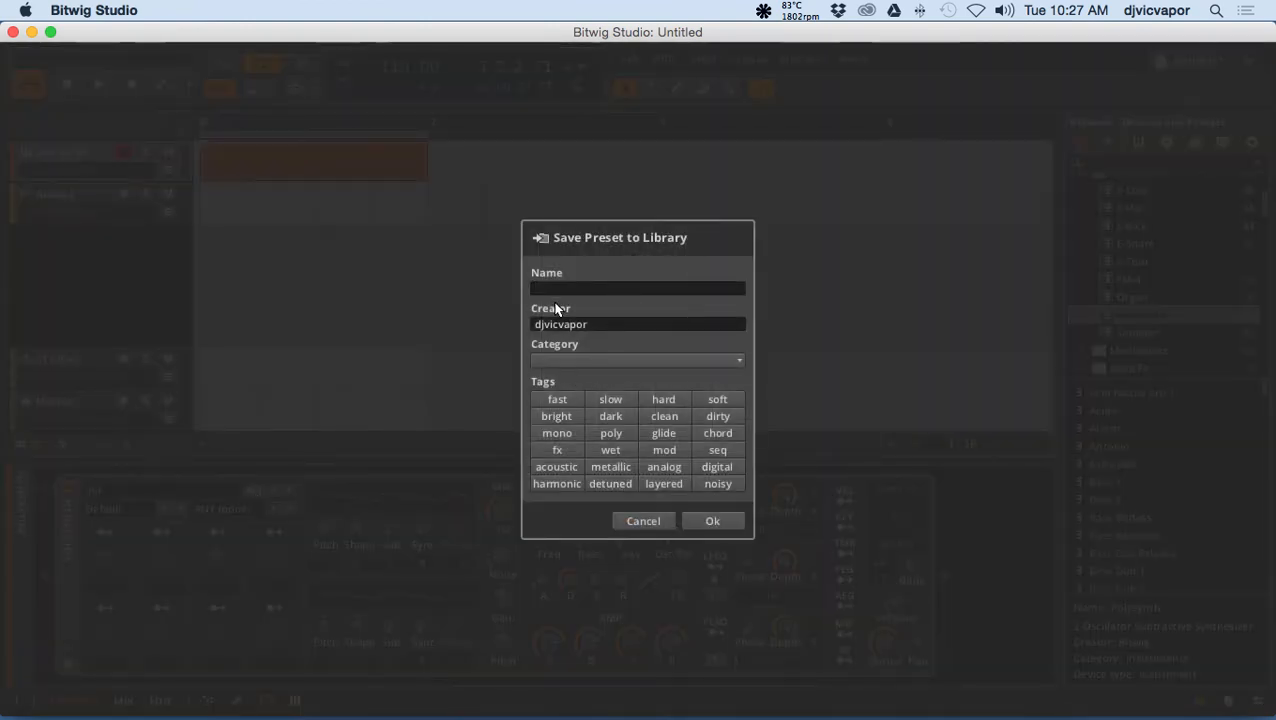
# Step: Close the Save Preset to Library dialog without saving, keeping the init name
pyautogui.click(643, 520)
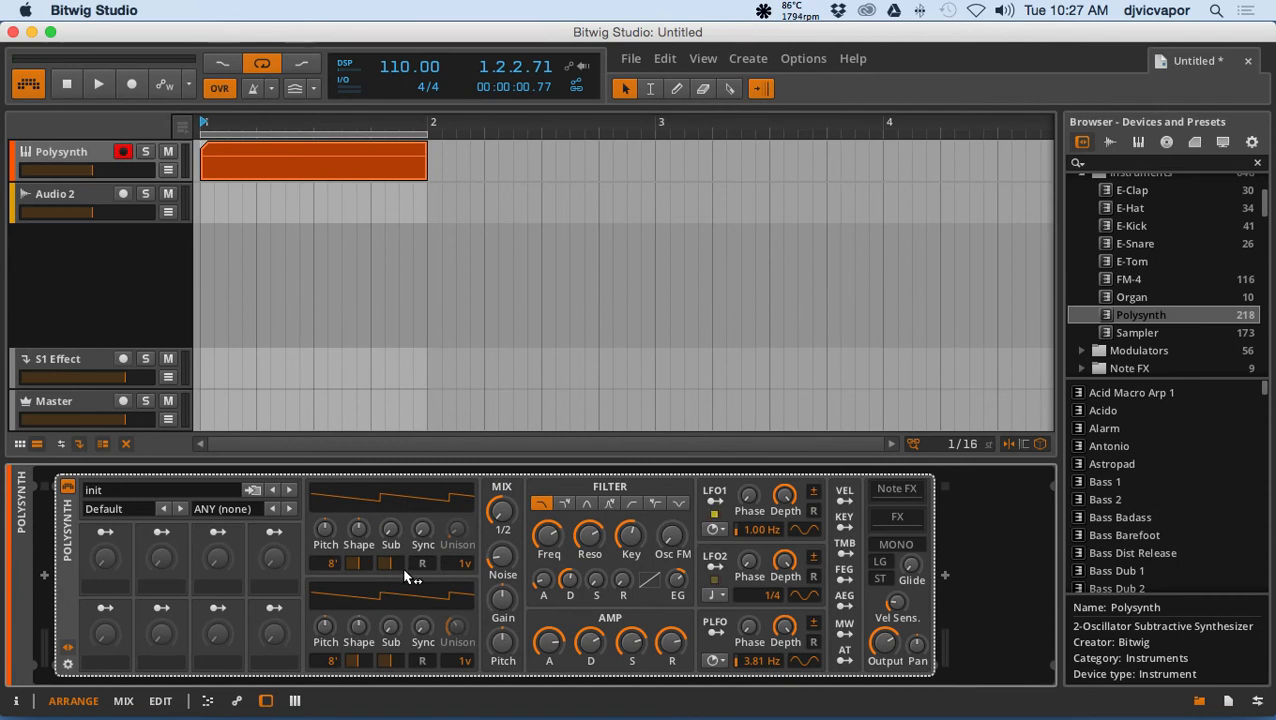
pyautogui.moveTo(530, 618)
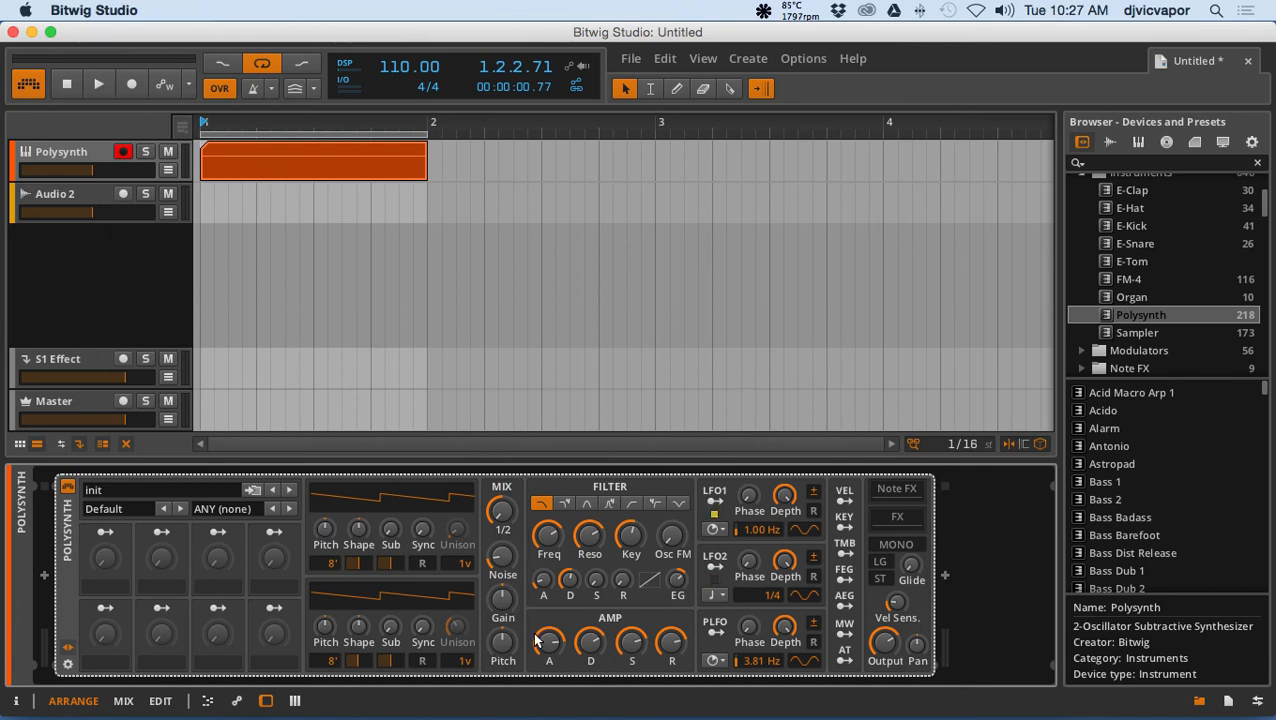
pyautogui.moveTo(551, 646)
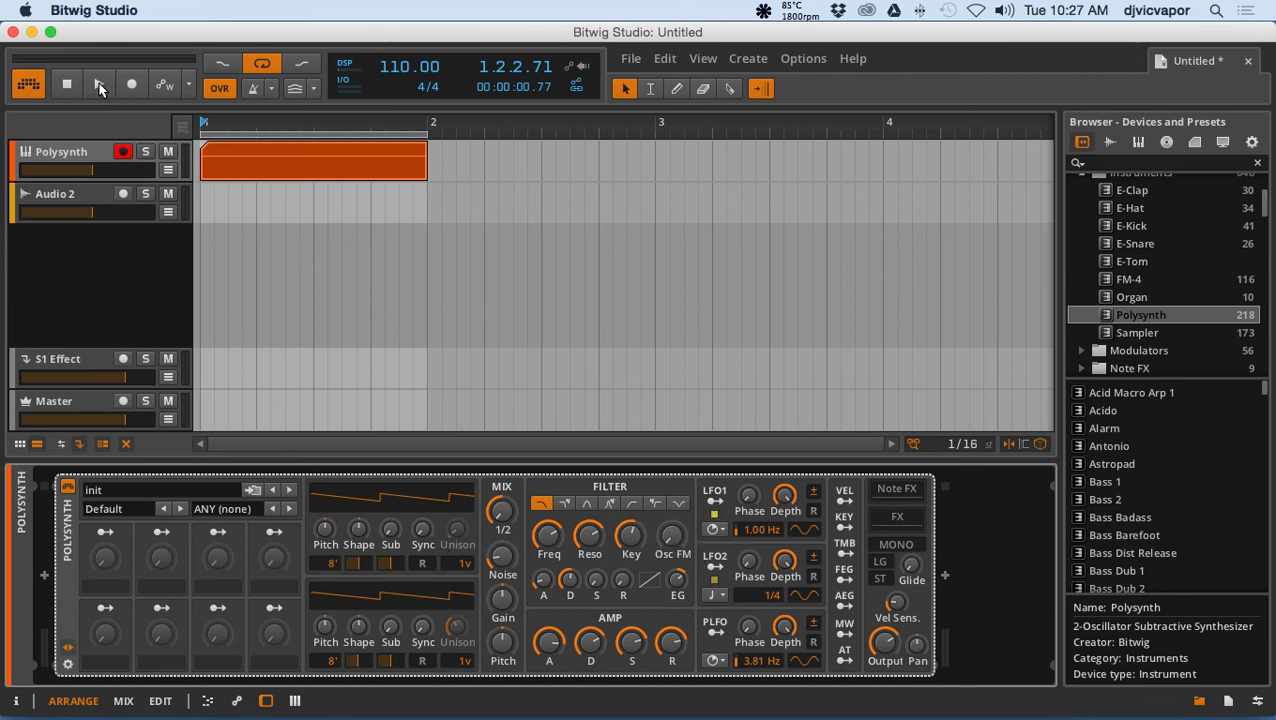
pyautogui.moveTo(99, 84)
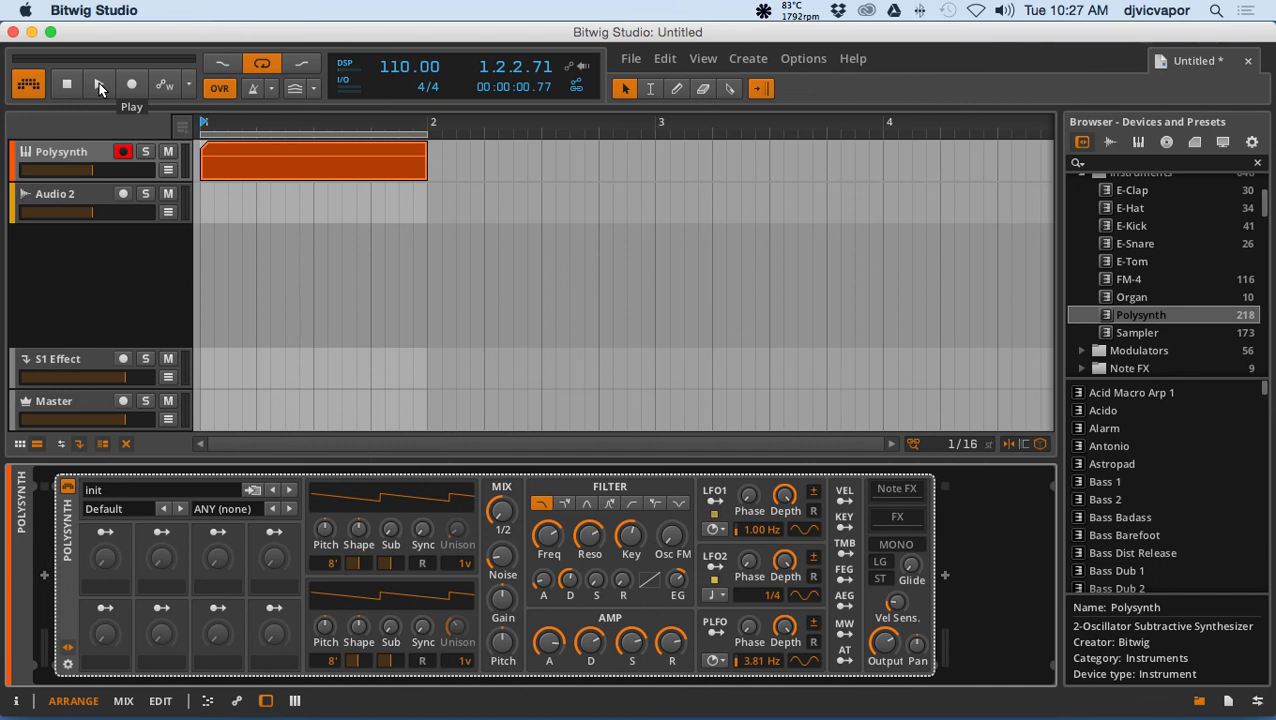